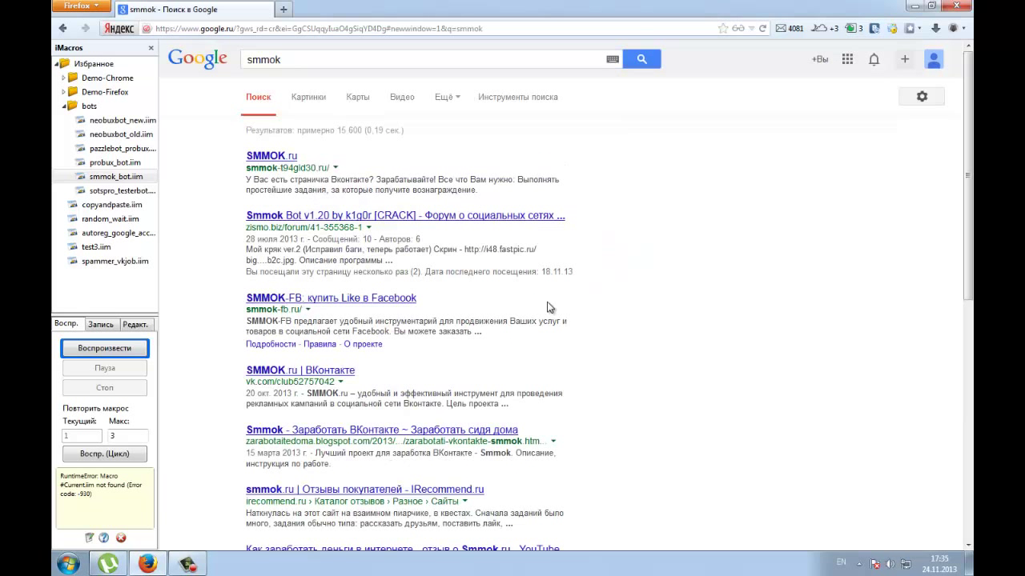
Open the SMMOK site from the Google results and close the search tab.
click(271, 156)
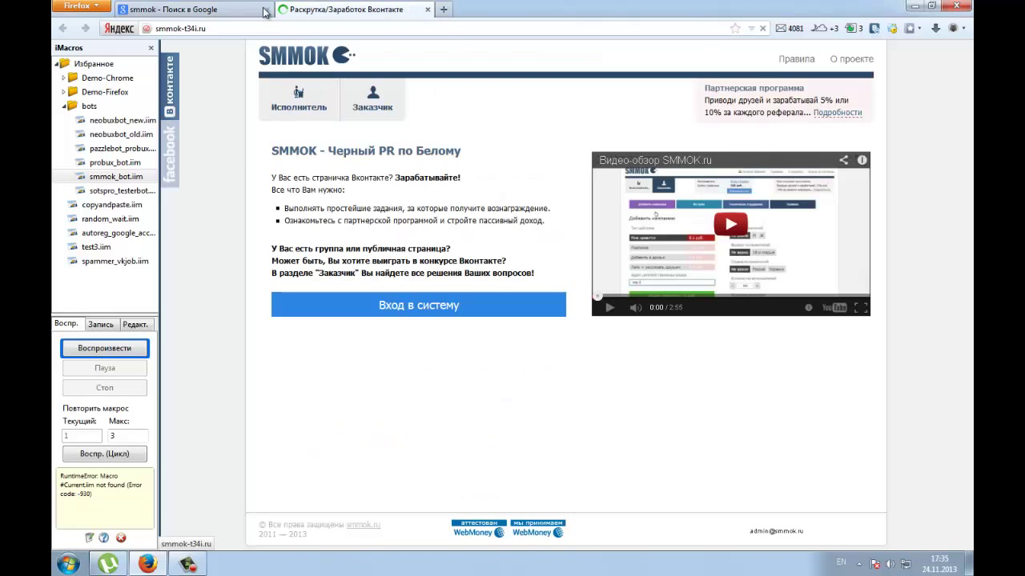
click(259, 9)
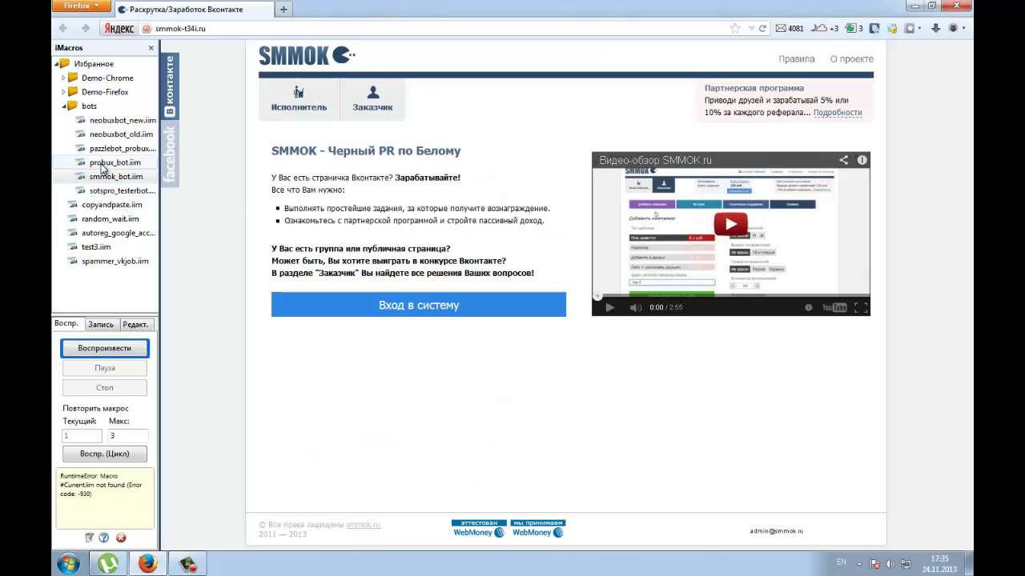
right_click(117, 176)
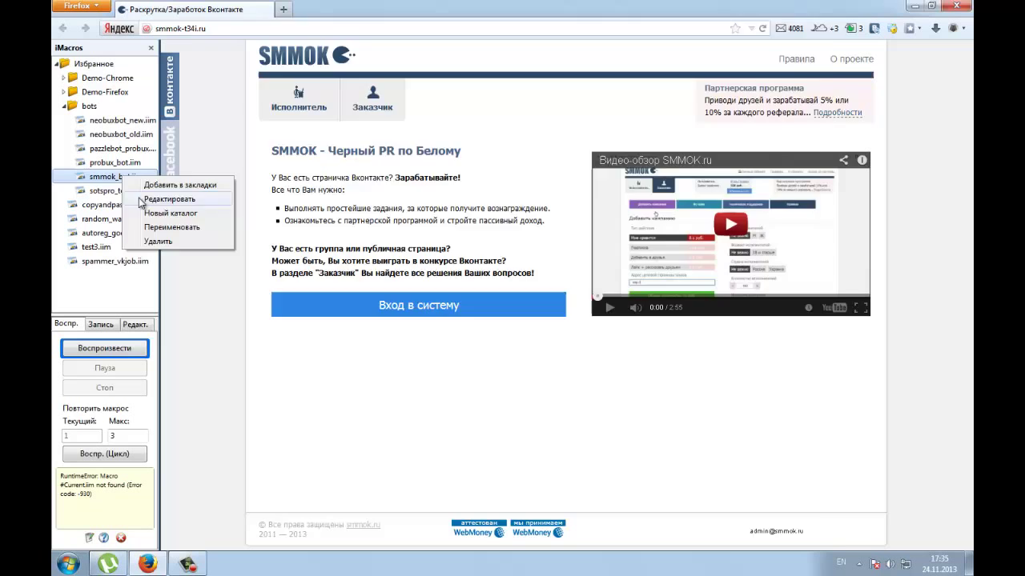
click(170, 199)
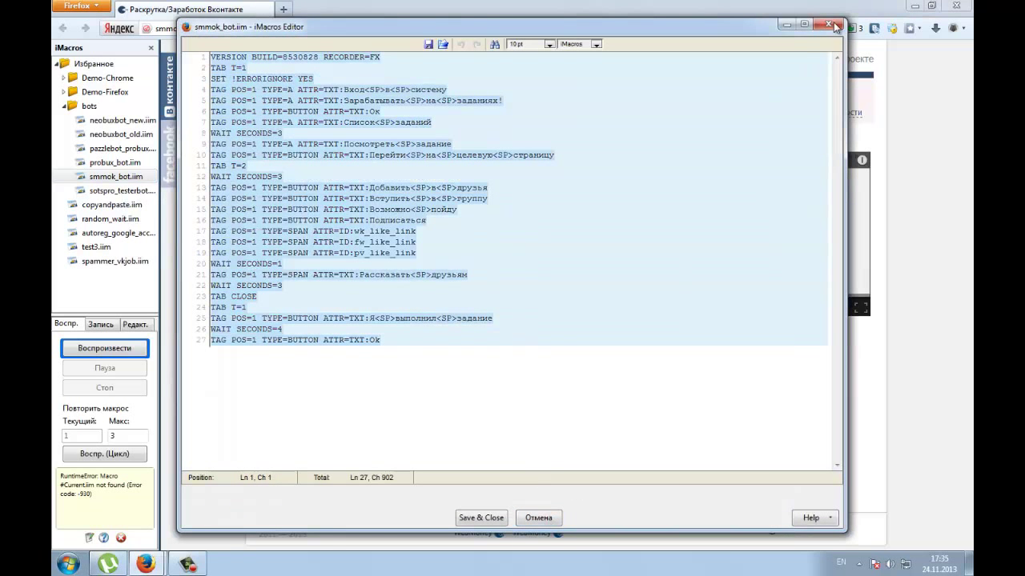
click(827, 26)
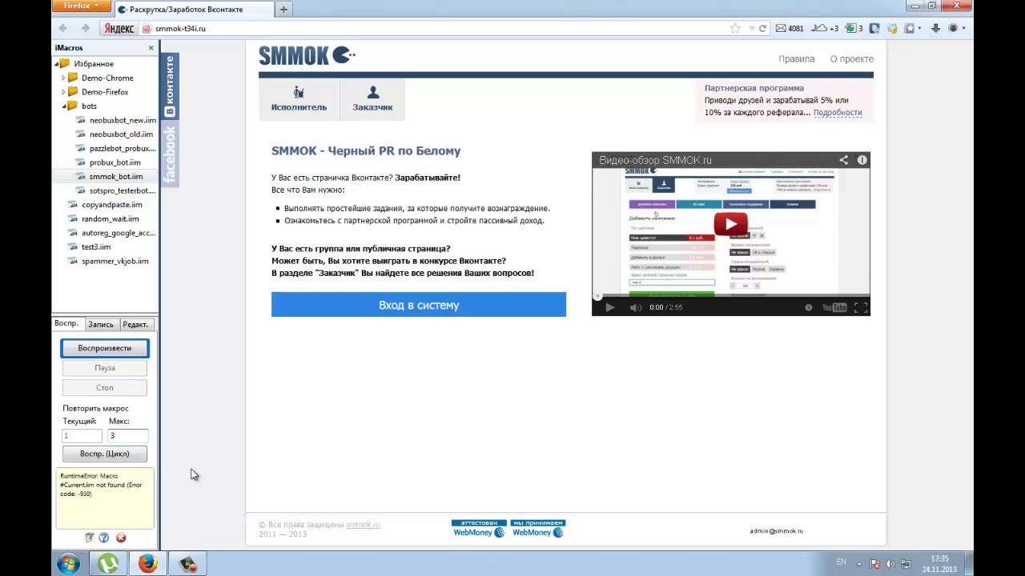
Set the loop maximum to 399 and play smmok_bot.iim repeatedly on VK tasks.
text(399)
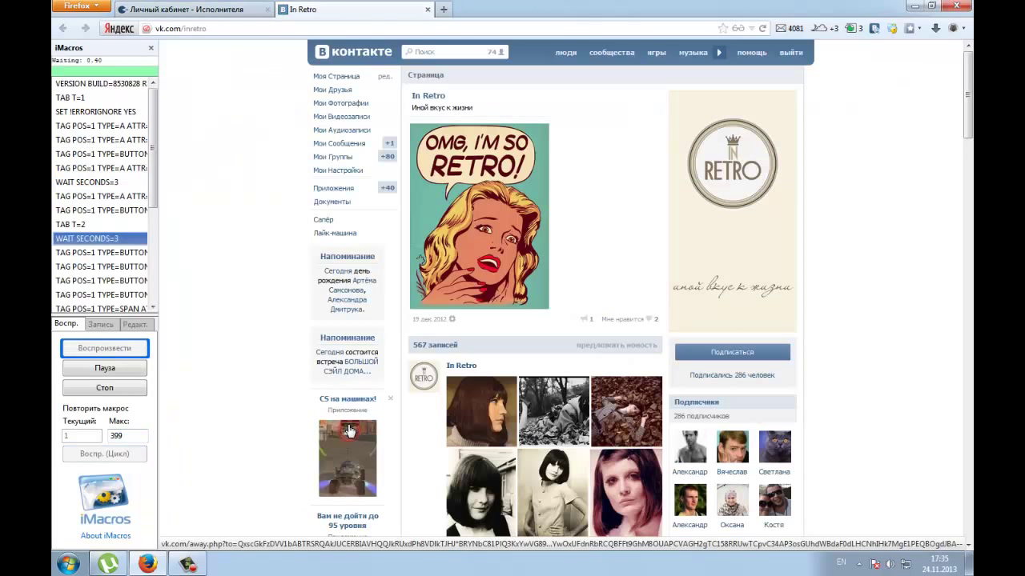
scroll(down, 3)
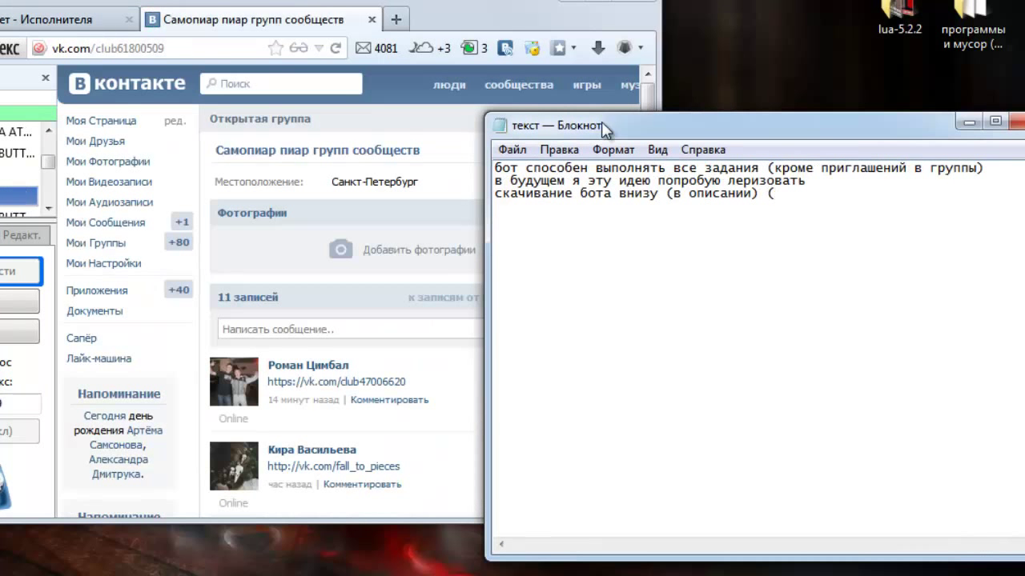
Add the bracketed remark '(бот for IMacros (Fi' to the Notepad note.
text((бот for IMacros (Fi)
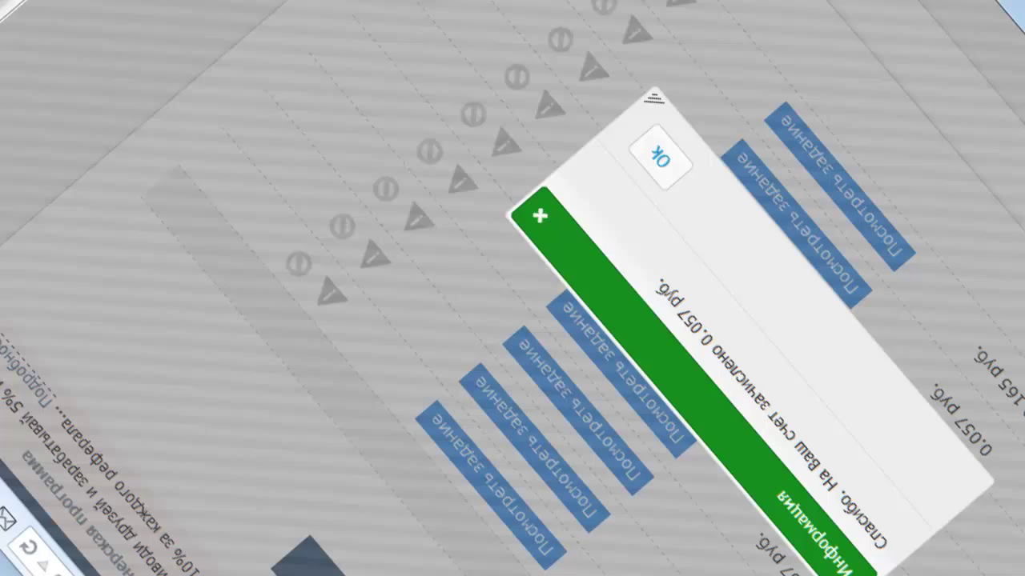
Dismiss the notice that 0.057 rub was credited, returning to the task list.
click(662, 150)
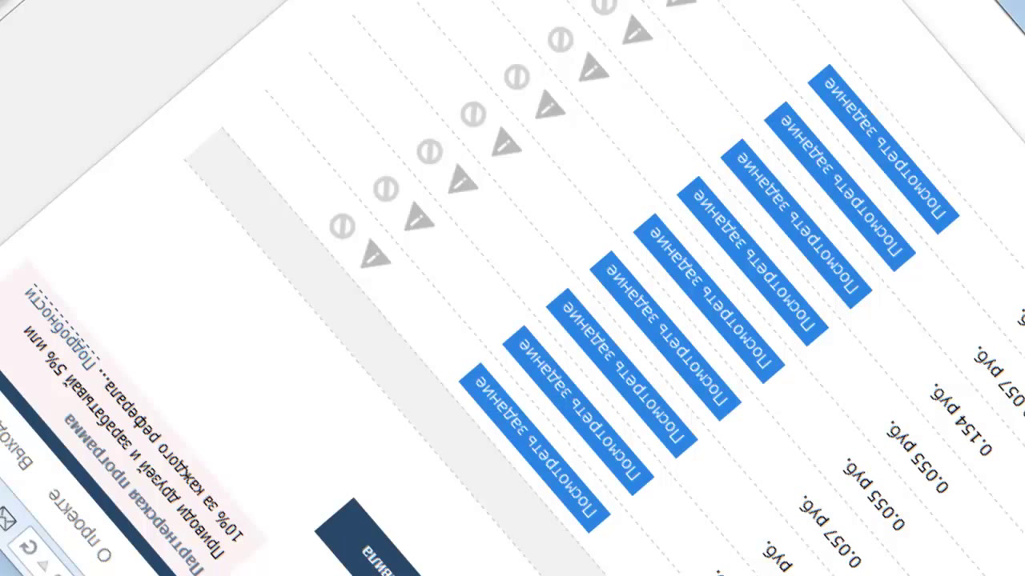